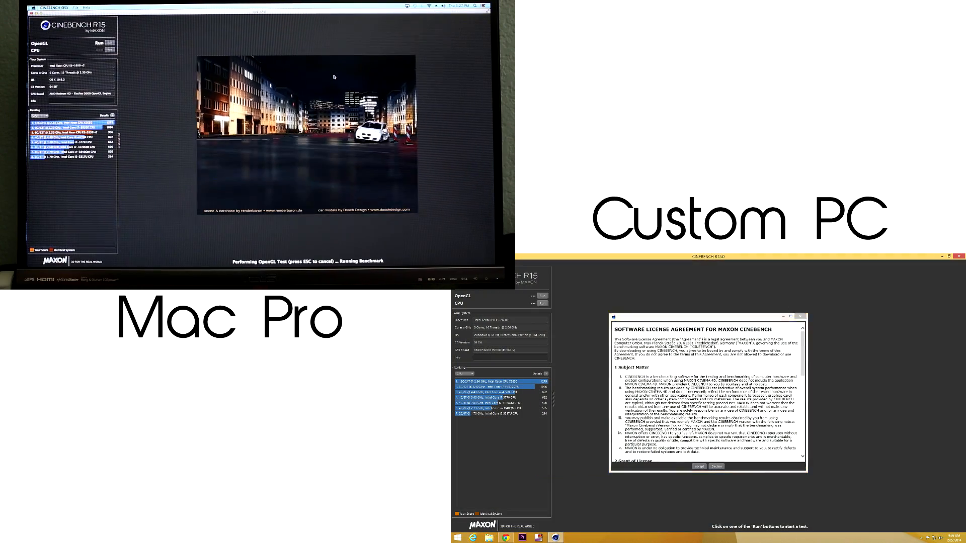
- Start the Cinebench R15 OpenGL benchmark run on the Mac Pro
{"action": "left_click", "coordinate": [698, 466]}
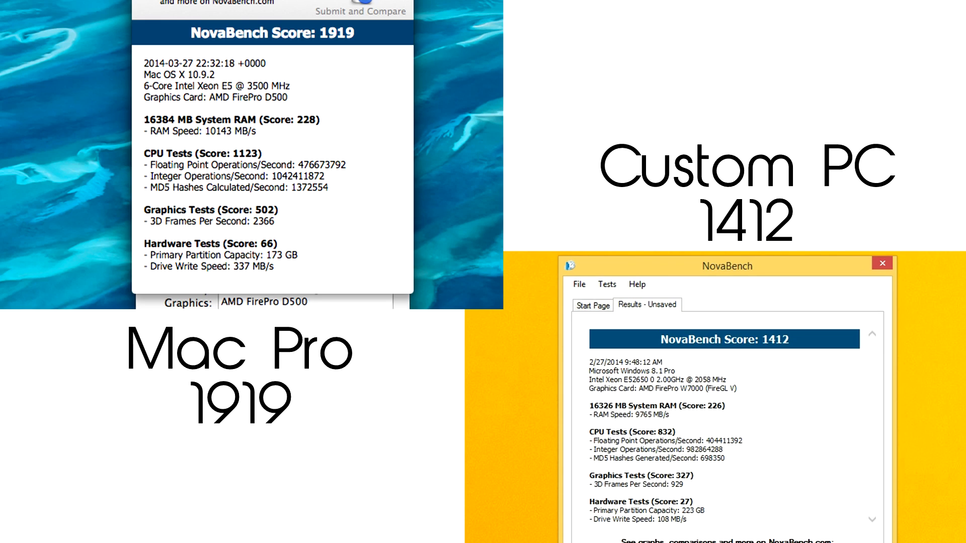
- Show the NovaBench results: Mac Pro 1919 versus custom PC 1412
{"action": "double_click", "coordinate": [656, 405]}
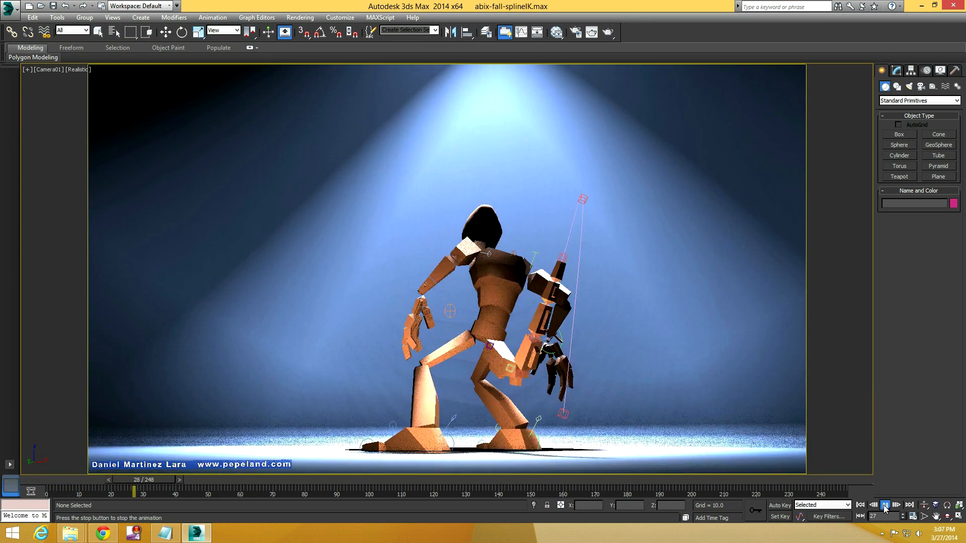
- Play the character fall animation and render the active time segment without saving files
{"action": "left_click", "coordinate": [885, 506]}
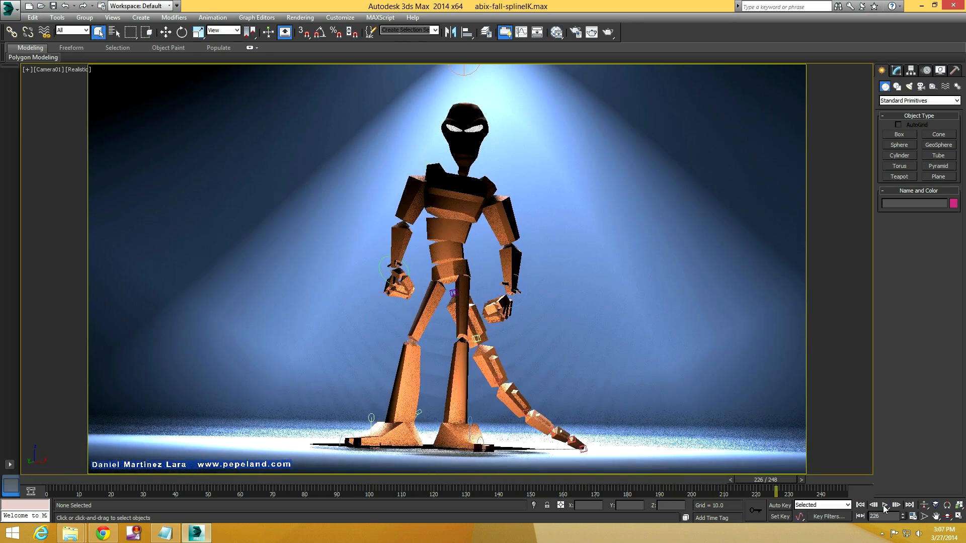
{"action": "left_click", "coordinate": [861, 504]}
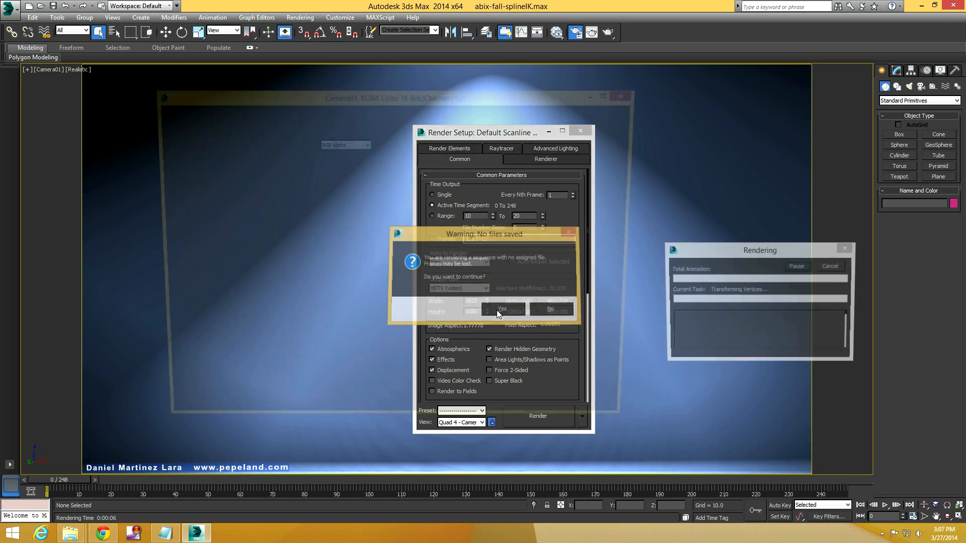
{"action": "left_click", "coordinate": [502, 309]}
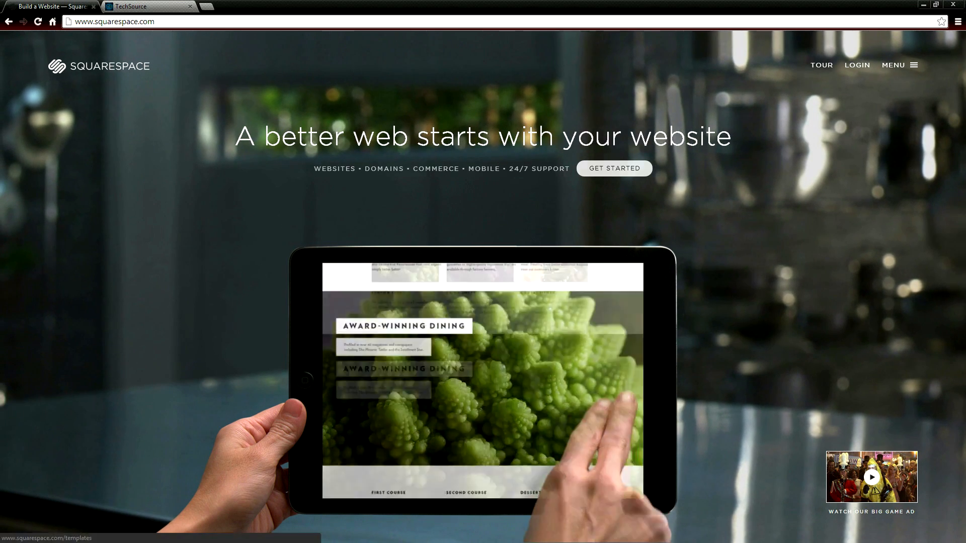
- Browse the templates gallery and check the TechSource site's Our Gear page before returning
{"action": "left_click", "coordinate": [614, 168]}
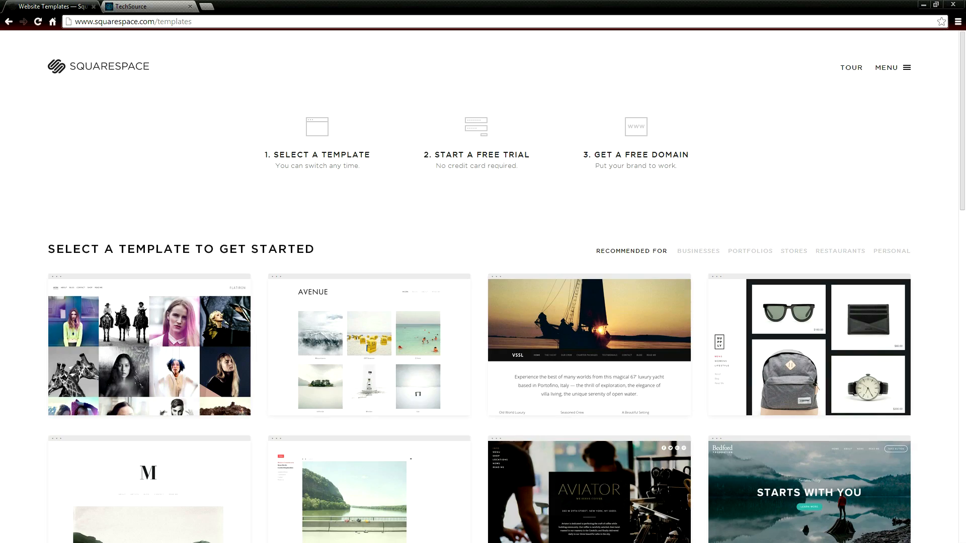
{"action": "scroll", "scroll_direction": "down", "scroll_amount": 3}
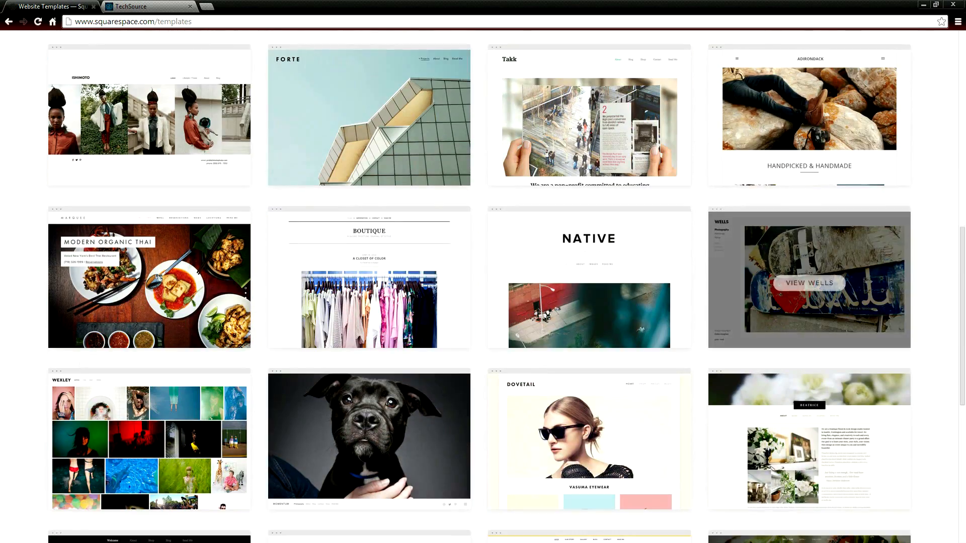
{"action": "left_click", "coordinate": [148, 6]}
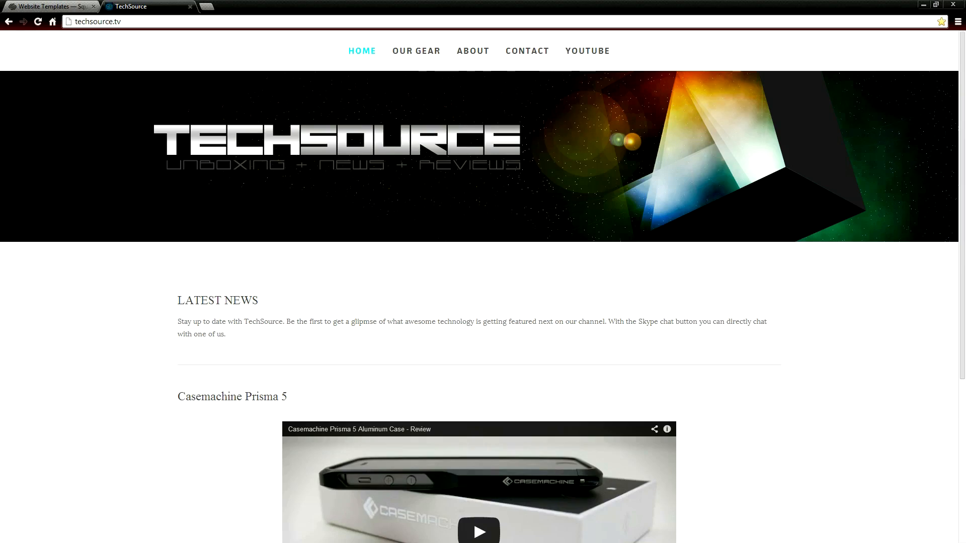
{"action": "left_click", "coordinate": [415, 50]}
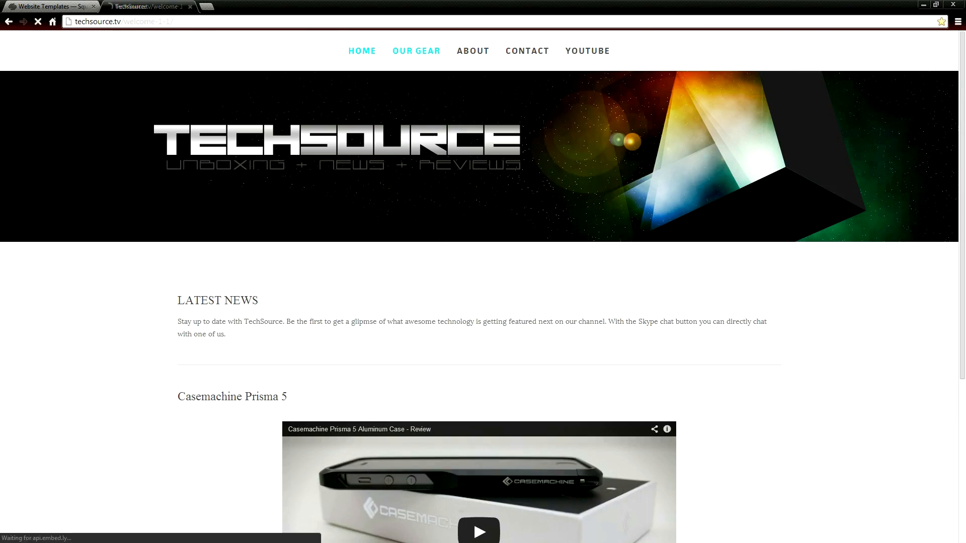
{"action": "left_click", "coordinate": [416, 50]}
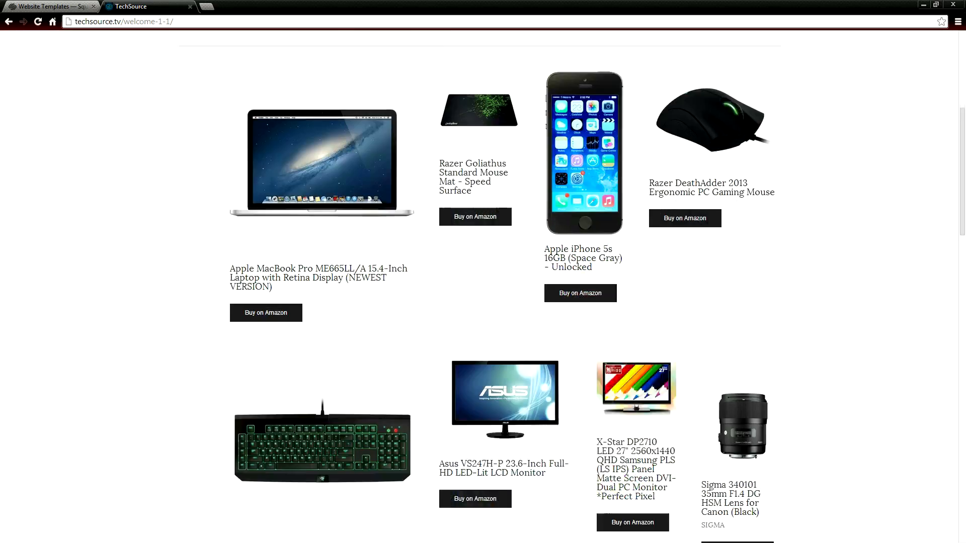
{"action": "left_click", "coordinate": [47, 6]}
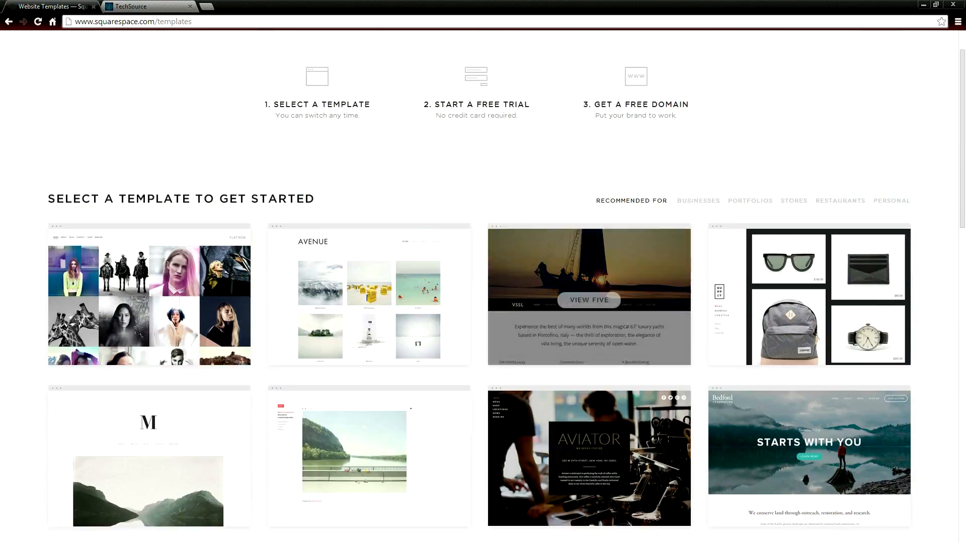
- Filter the gallery to store templates and bring up the Supply template details
{"action": "scroll", "scroll_direction": "down", "scroll_amount": 3}
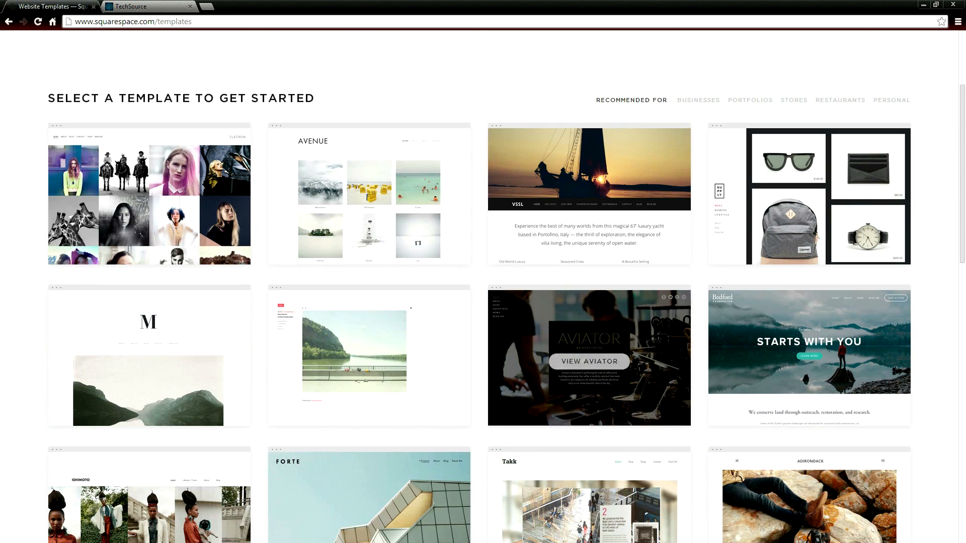
{"action": "left_click", "coordinate": [368, 194]}
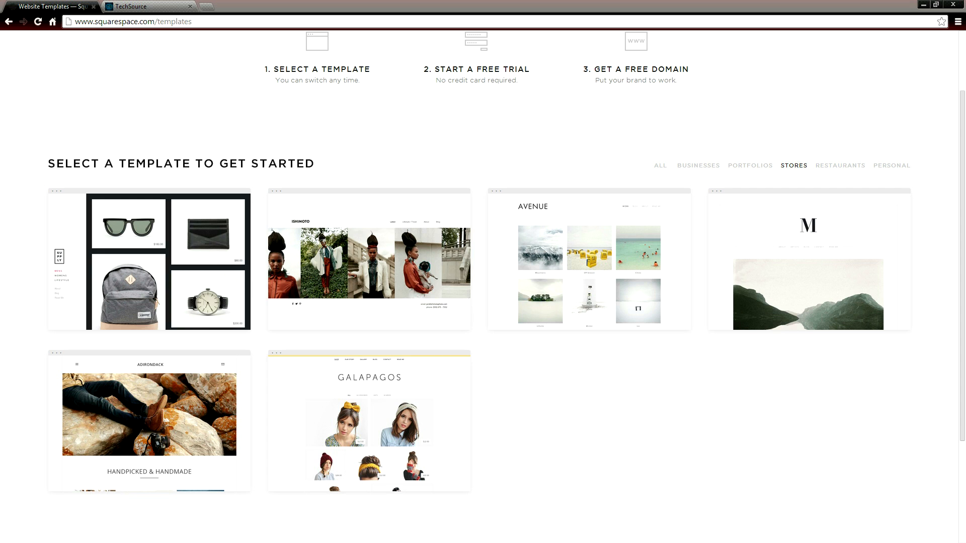
{"action": "mouse_move", "coordinate": [368, 264]}
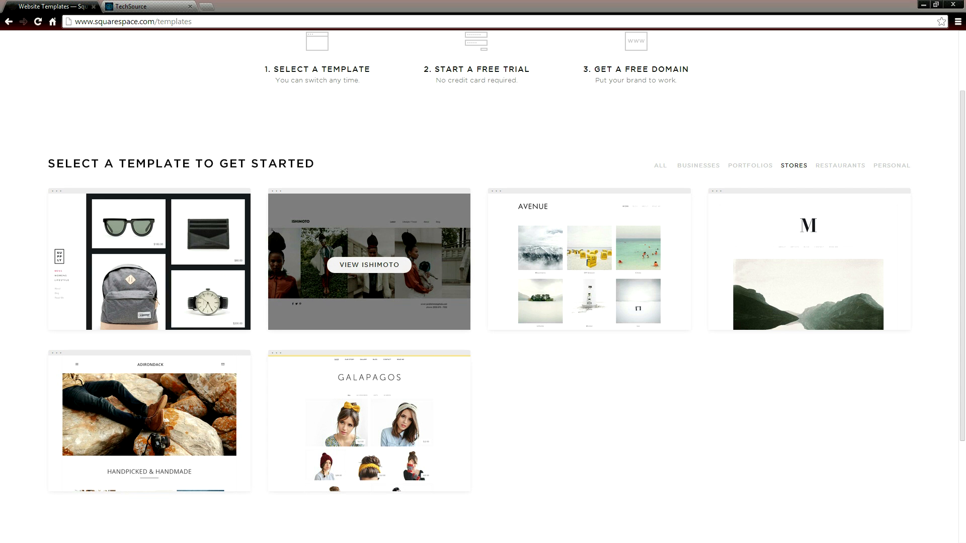
{"action": "left_click", "coordinate": [149, 259]}
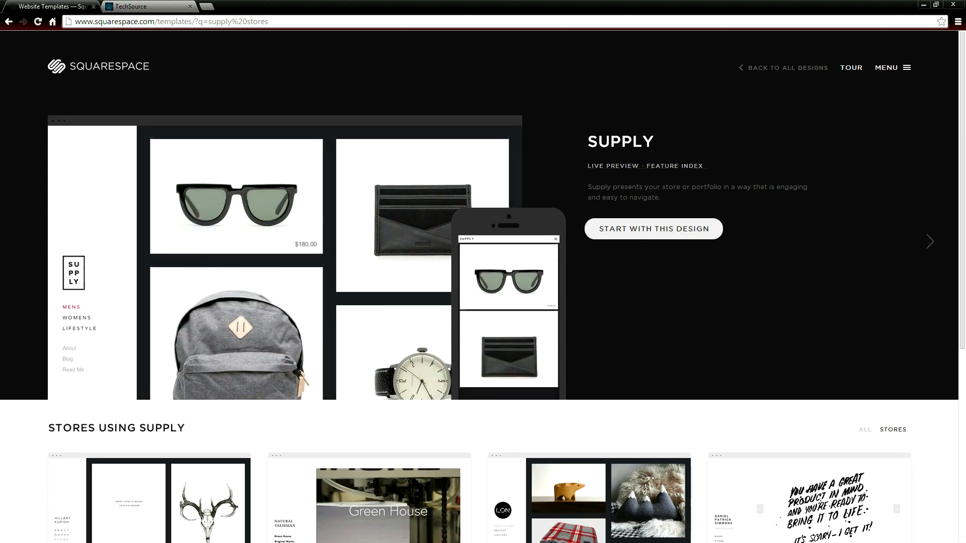
- Preview the Galapagos demo shop filtered to Hats, then leave the live preview
{"action": "scroll", "scroll_direction": "down", "scroll_amount": 3}
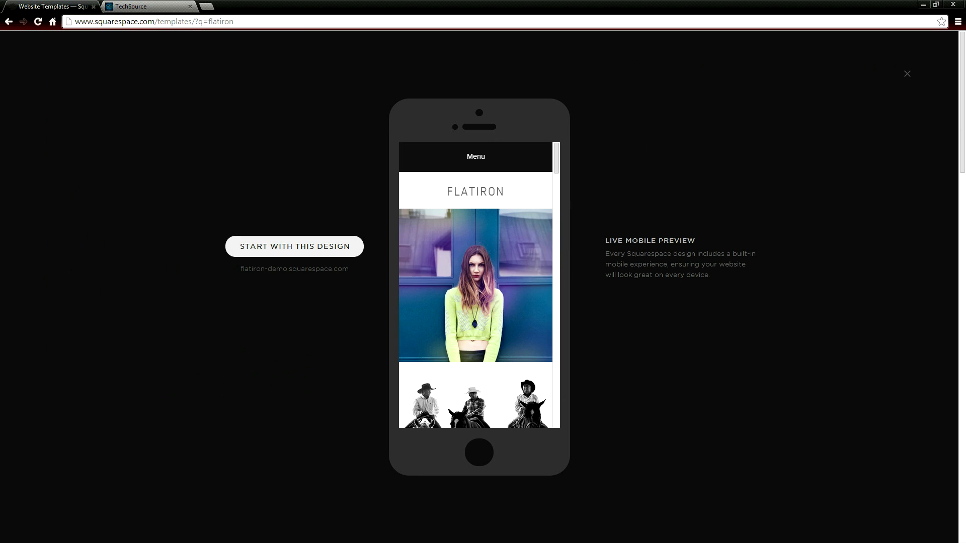
{"action": "scroll", "scroll_direction": "down", "scroll_amount": 3}
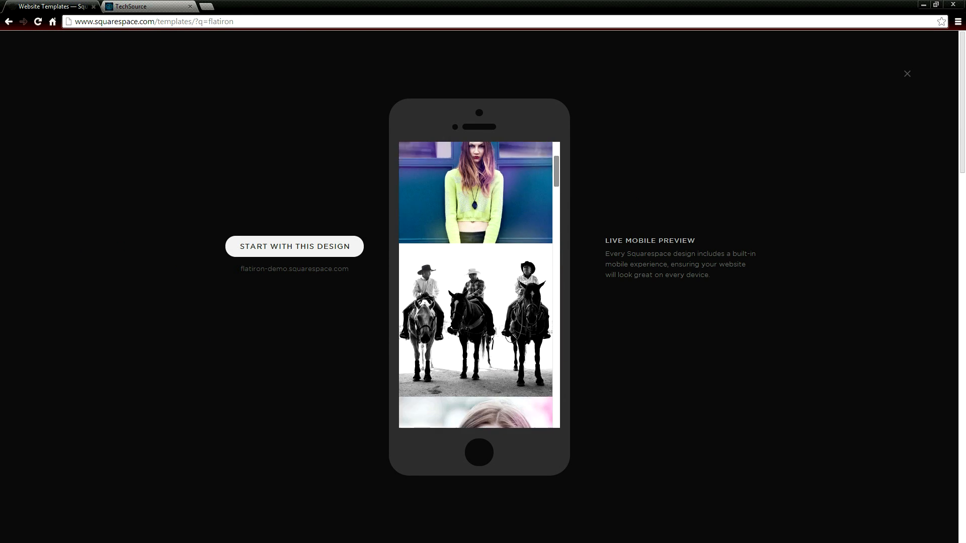
{"action": "scroll", "scroll_direction": "down", "scroll_amount": 3}
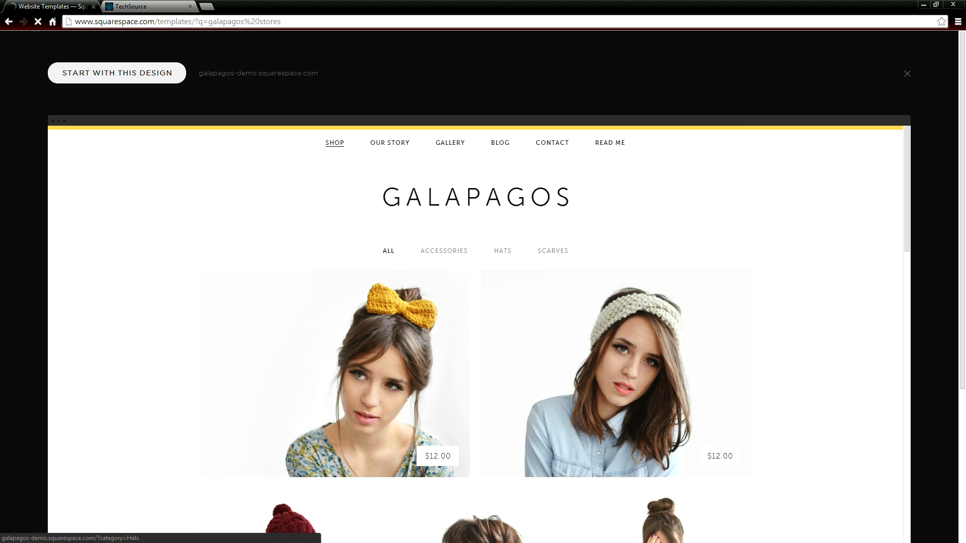
{"action": "left_click", "coordinate": [502, 251]}
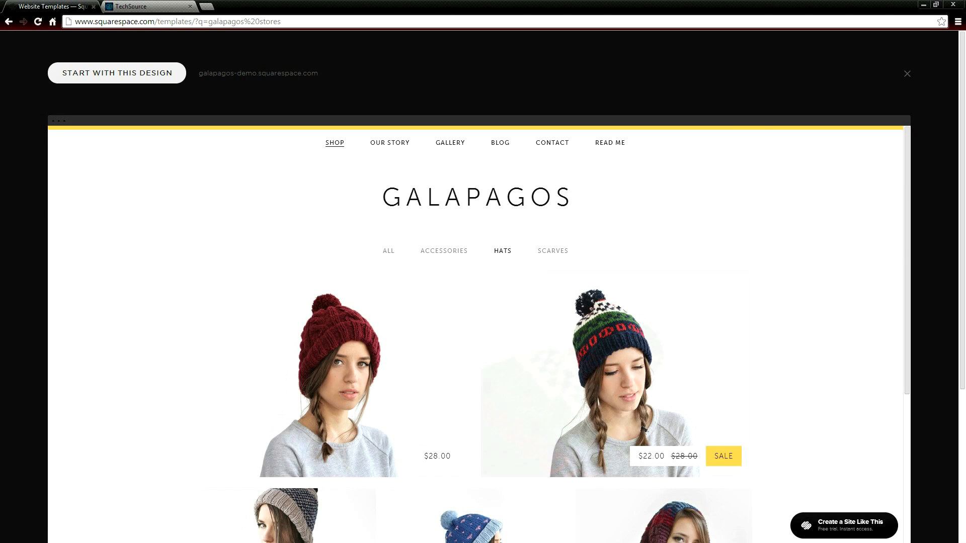
{"action": "scroll", "scroll_direction": "down", "scroll_amount": 3}
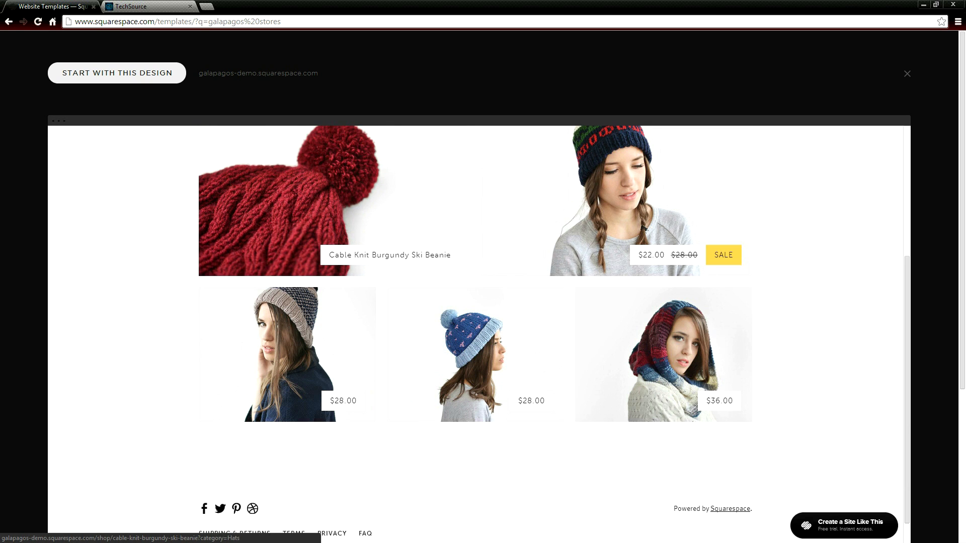
{"action": "left_click", "coordinate": [470, 355]}
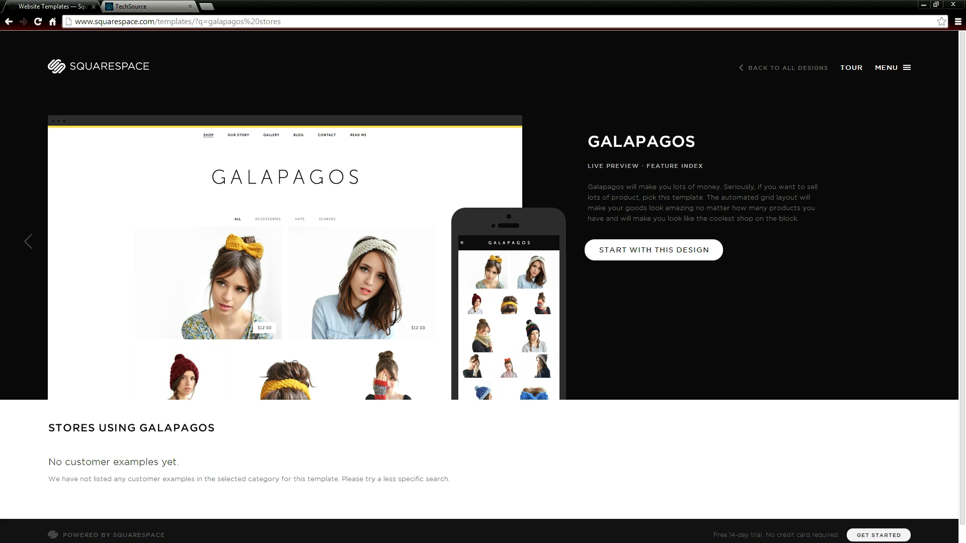
- Begin a site with the Galapagos design, enter 'Bravo' as the name, then cancel sign-up
{"action": "left_click", "coordinate": [652, 250]}
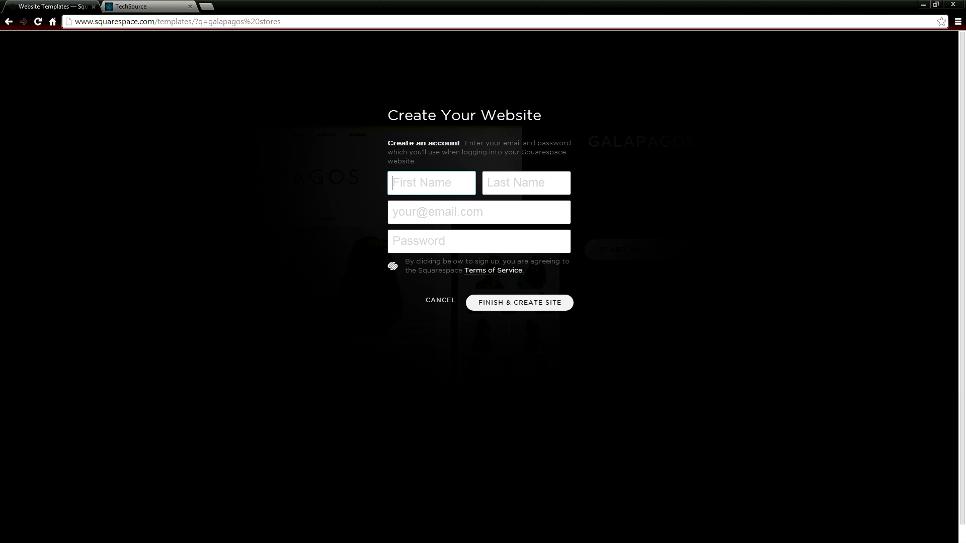
{"action": "type", "text": "Bravo"}
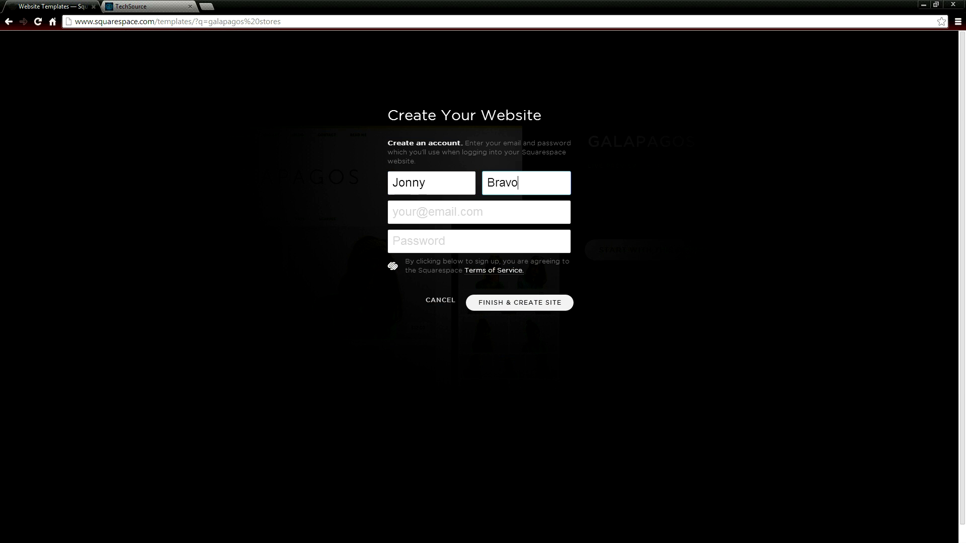
{"action": "left_click", "coordinate": [439, 303]}
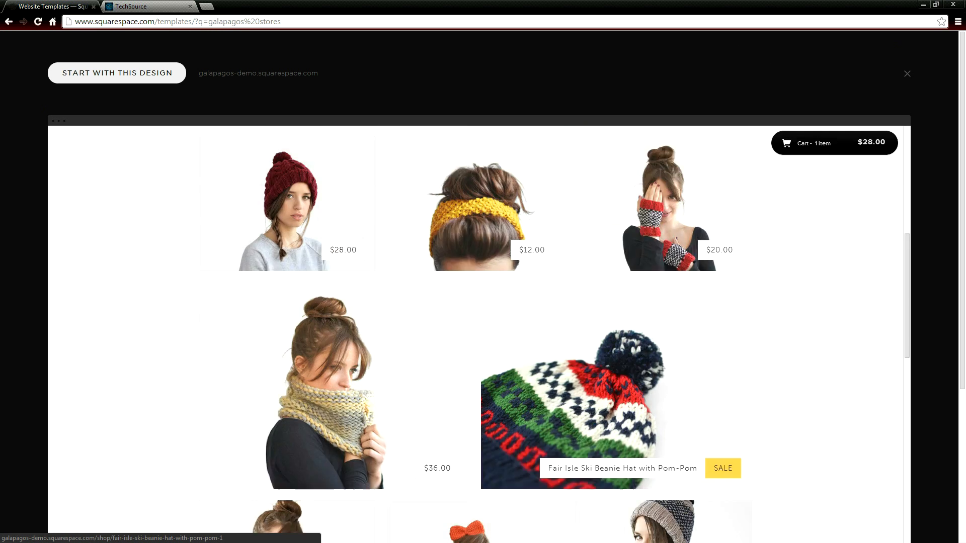